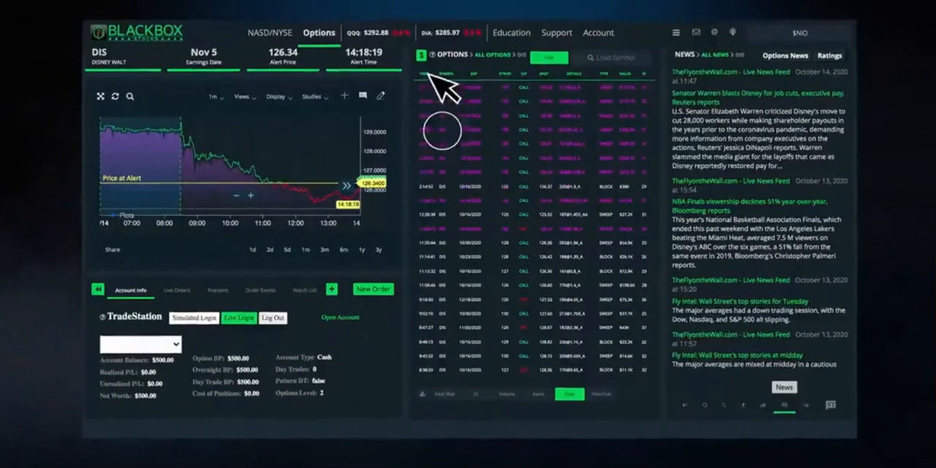
Switch from the options view to the main NASD/NYSE stock dashboard
{"action": "left_click", "coordinate": [371, 290]}
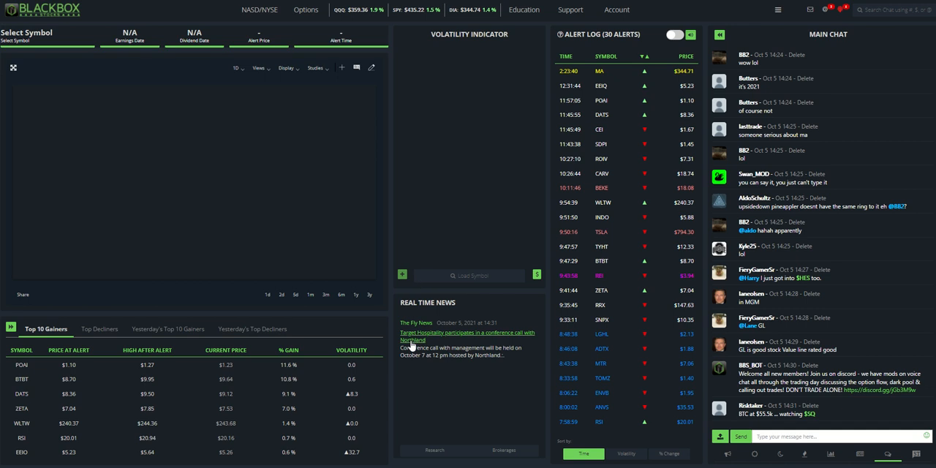
Show the TradeStation Account Info panel in the lower-left area
{"action": "left_click", "coordinate": [618, 9]}
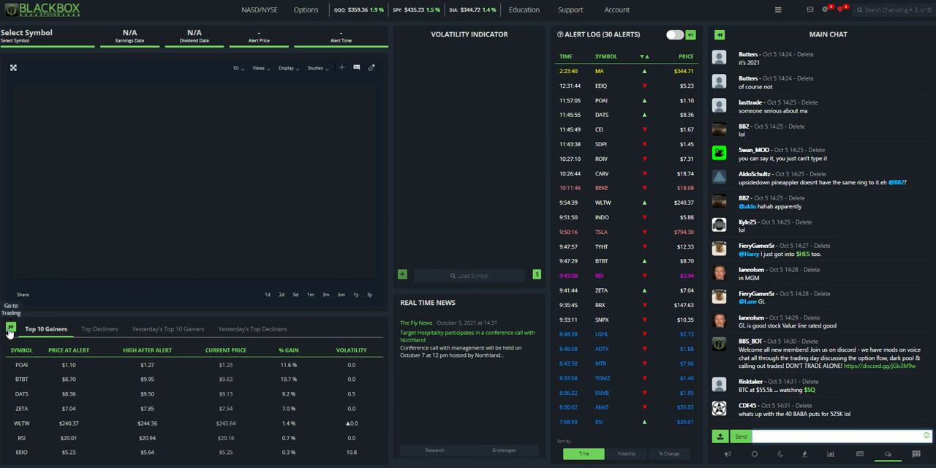
{"action": "left_click", "coordinate": [9, 328]}
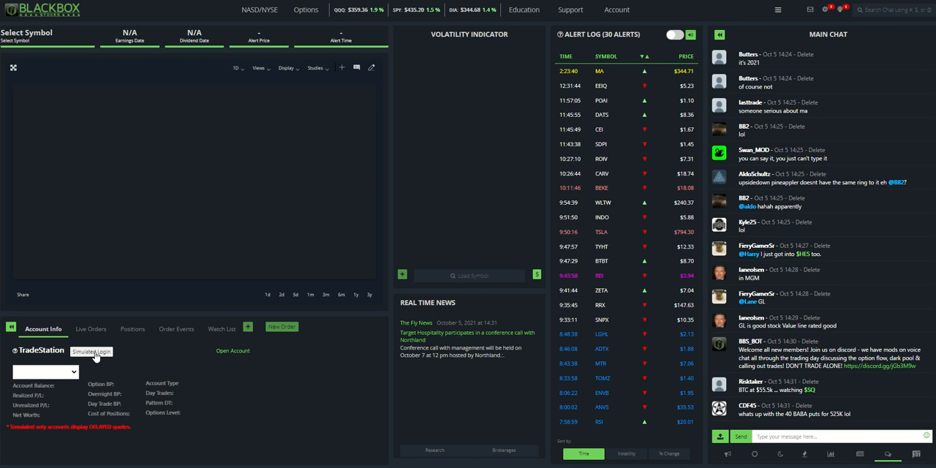
{"action": "mouse_move", "coordinate": [112, 361]}
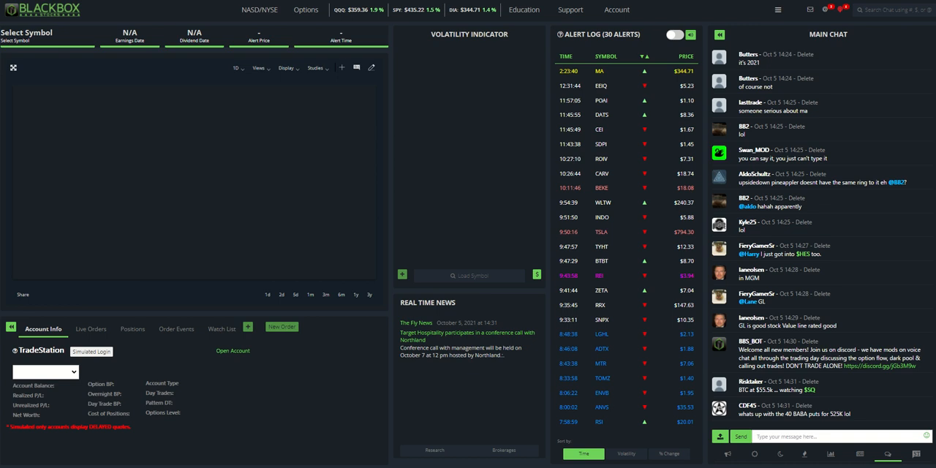
Log into the simulated TradeStation account and load MA from the alert log into the chart
{"action": "left_click", "coordinate": [91, 351]}
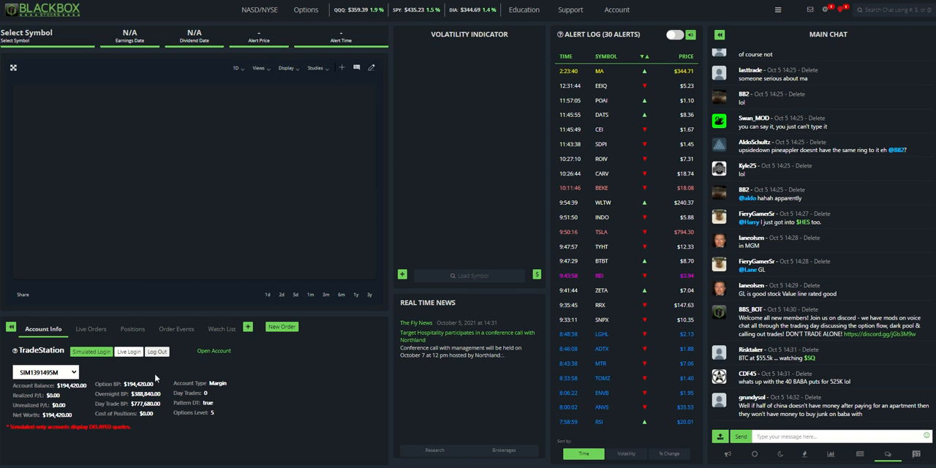
{"action": "mouse_move", "coordinate": [92, 352]}
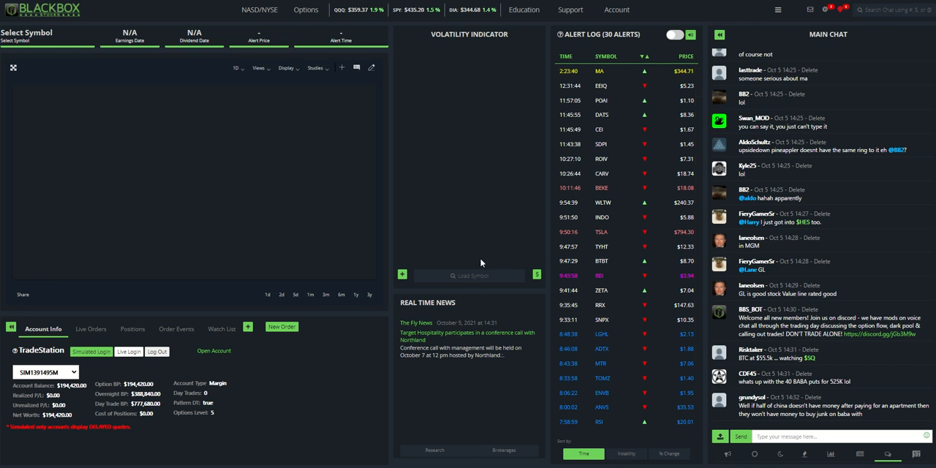
{"action": "left_click", "coordinate": [468, 275]}
{"action": "type", "text": "afrm"}
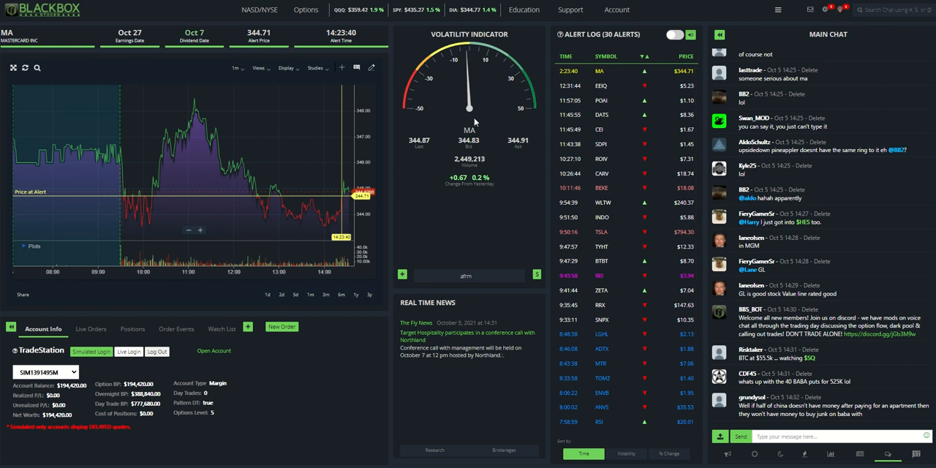
{"action": "mouse_move", "coordinate": [535, 275]}
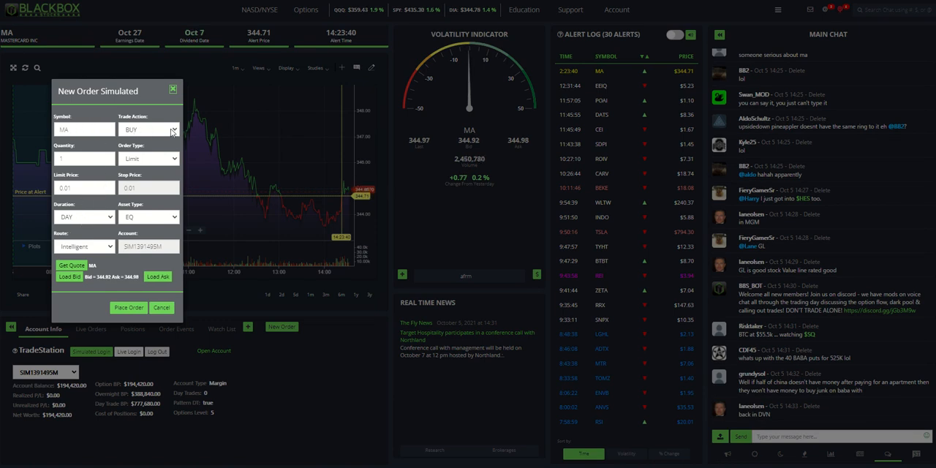
Draft a simulated MA order with Trade Action BUY, quantity 1 and order type Market
{"action": "left_click", "coordinate": [172, 129]}
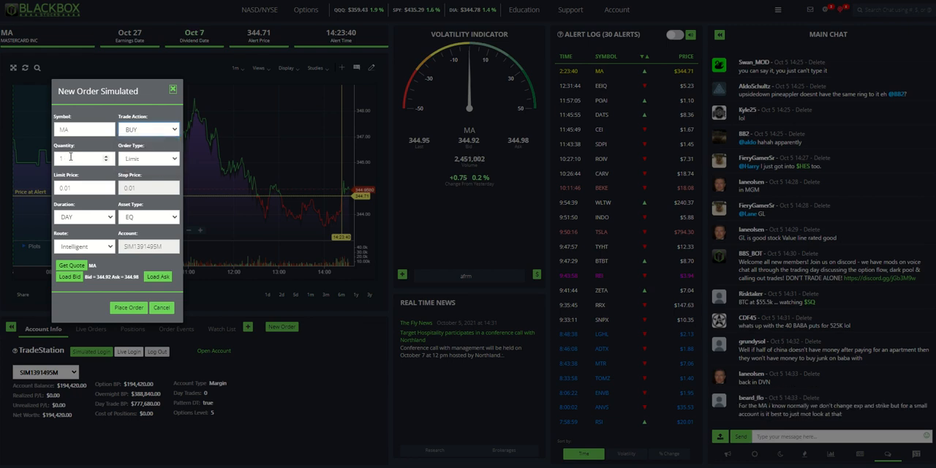
{"action": "left_click", "coordinate": [148, 158]}
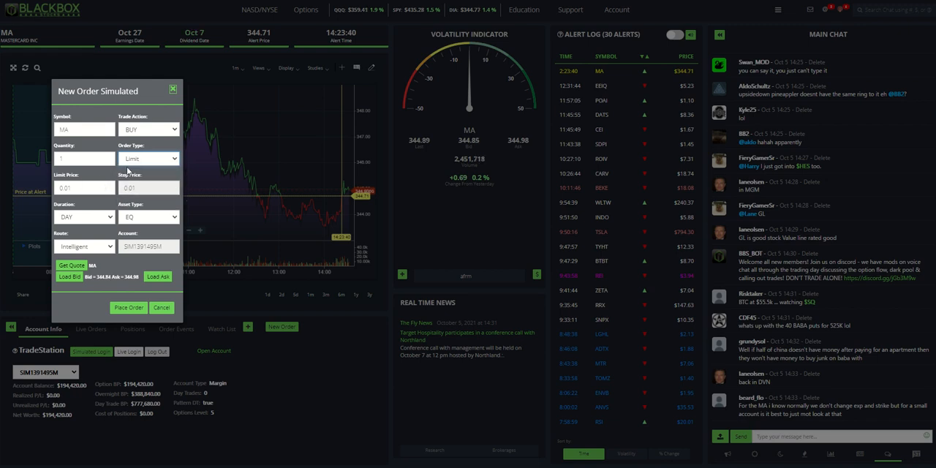
{"action": "left_click", "coordinate": [73, 192]}
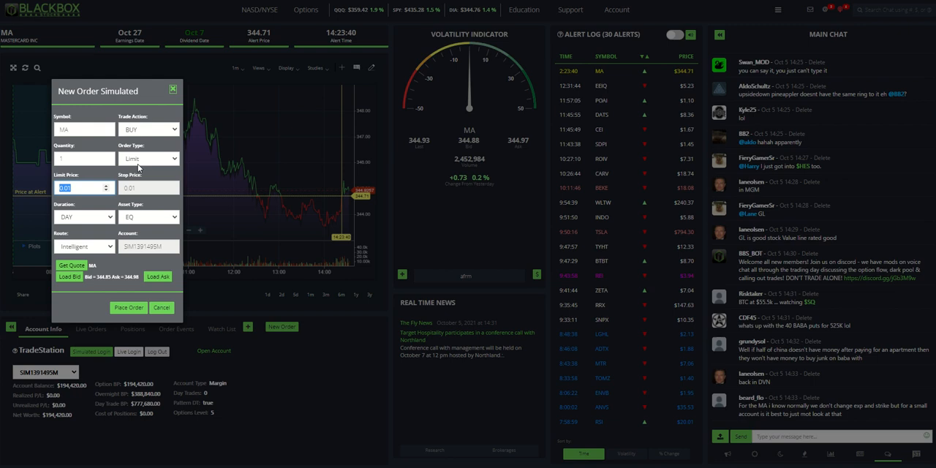
{"action": "left_click", "coordinate": [148, 158]}
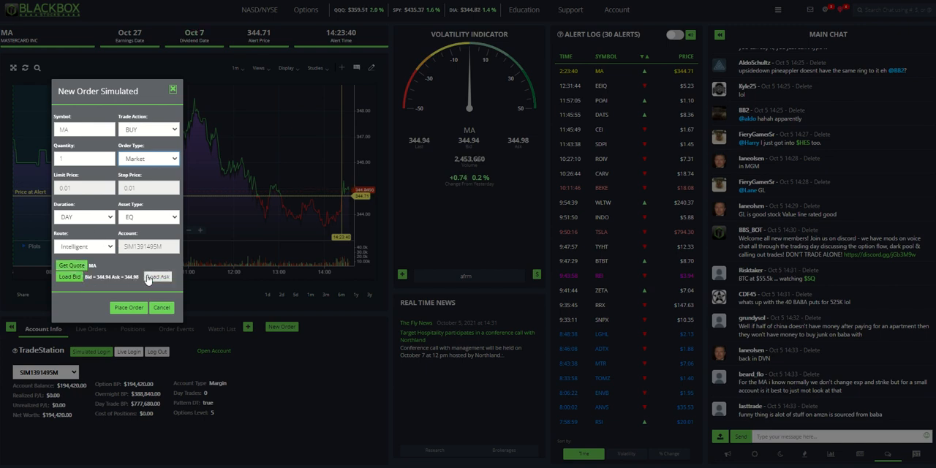
Place and confirm the MA buy order, then view it in the Positions list
{"action": "left_click", "coordinate": [129, 307]}
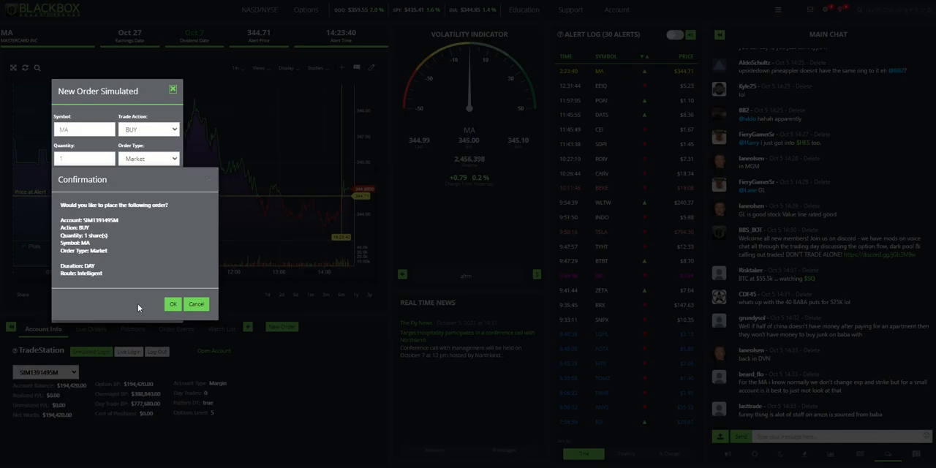
{"action": "mouse_move", "coordinate": [140, 293]}
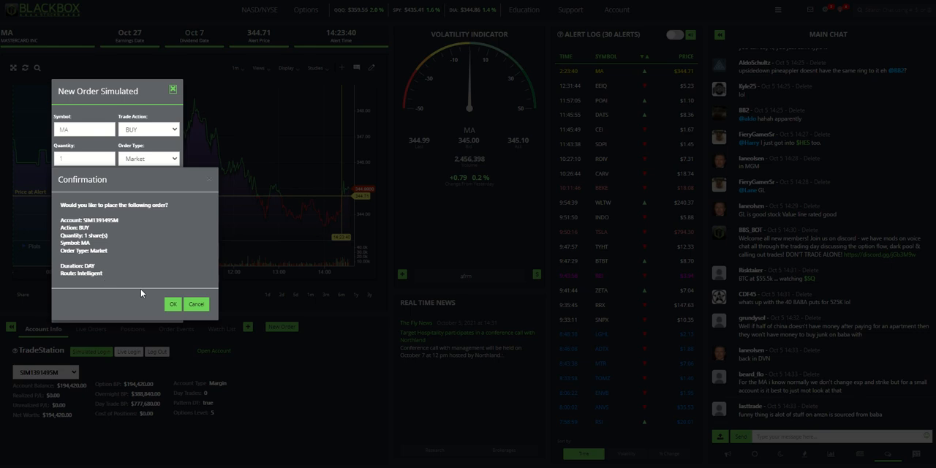
{"action": "left_click", "coordinate": [172, 304]}
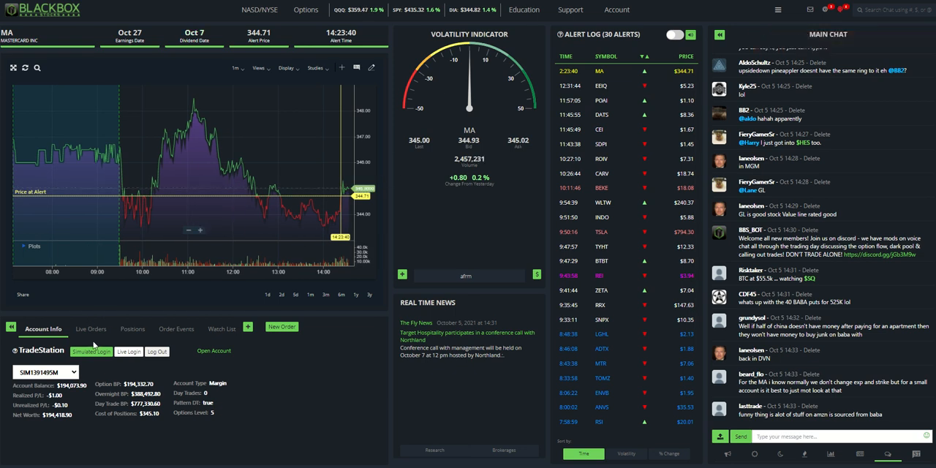
{"action": "left_click", "coordinate": [130, 327]}
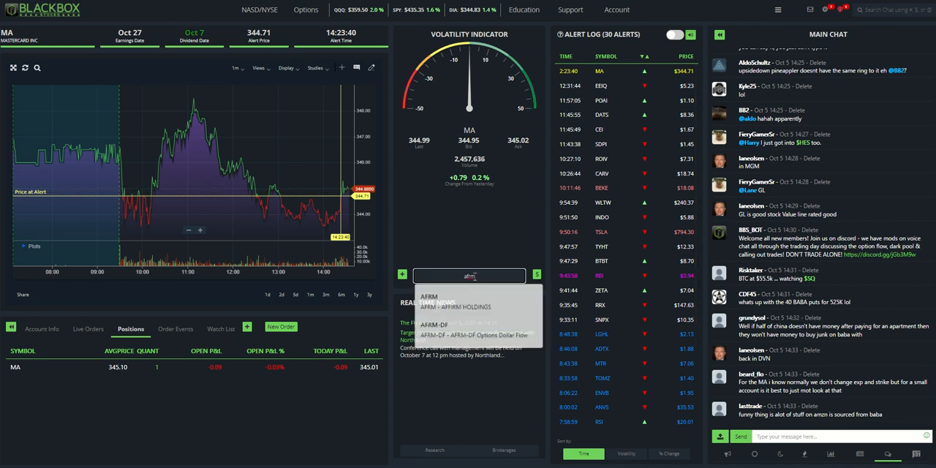
Place and confirm a simulated market buy of 100 AFRM shares
{"action": "left_click", "coordinate": [451, 301]}
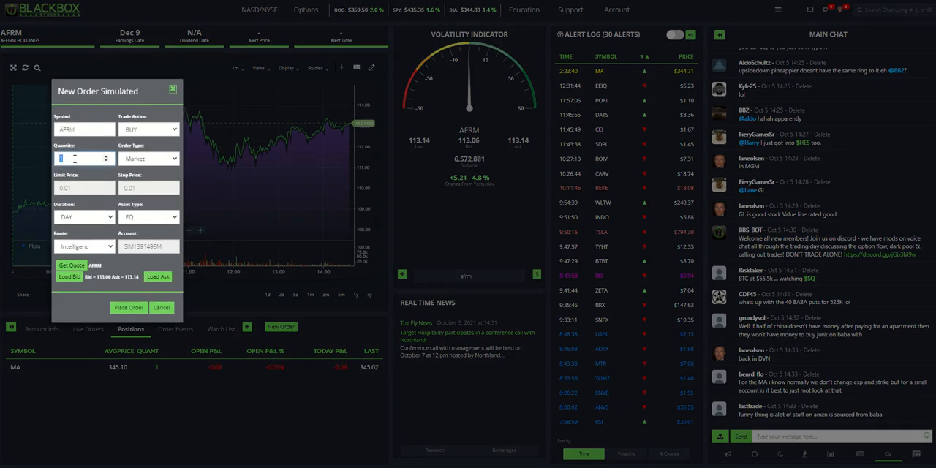
{"action": "type", "text": "100"}
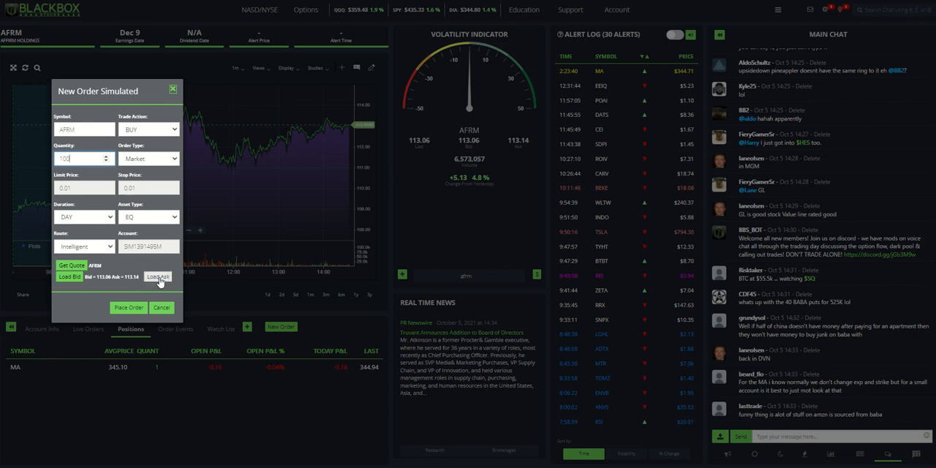
{"action": "left_click", "coordinate": [129, 307]}
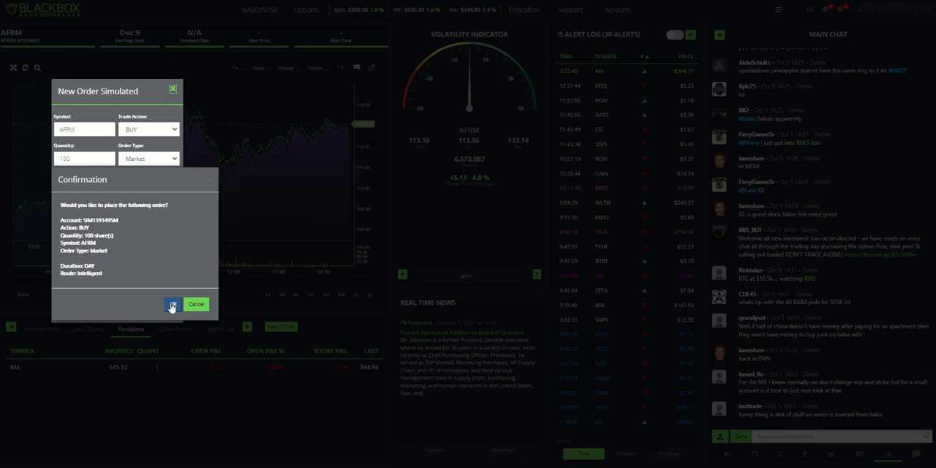
{"action": "left_click", "coordinate": [173, 305]}
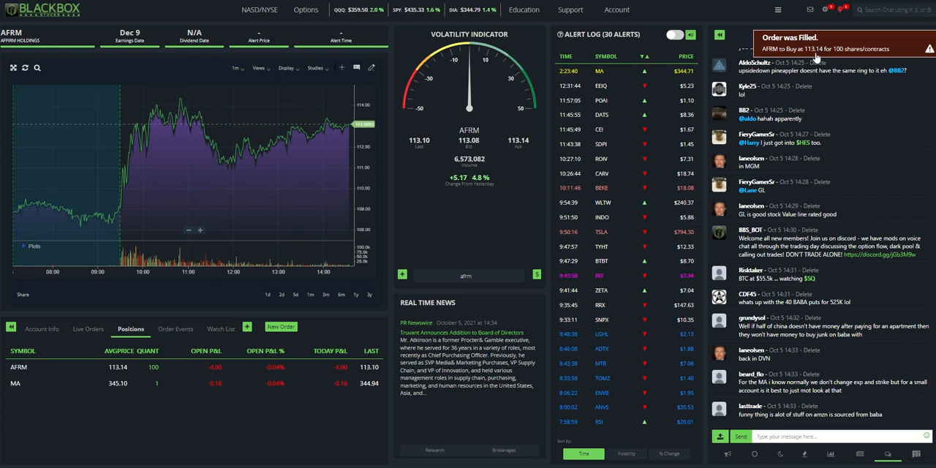
{"action": "mouse_move", "coordinate": [524, 149]}
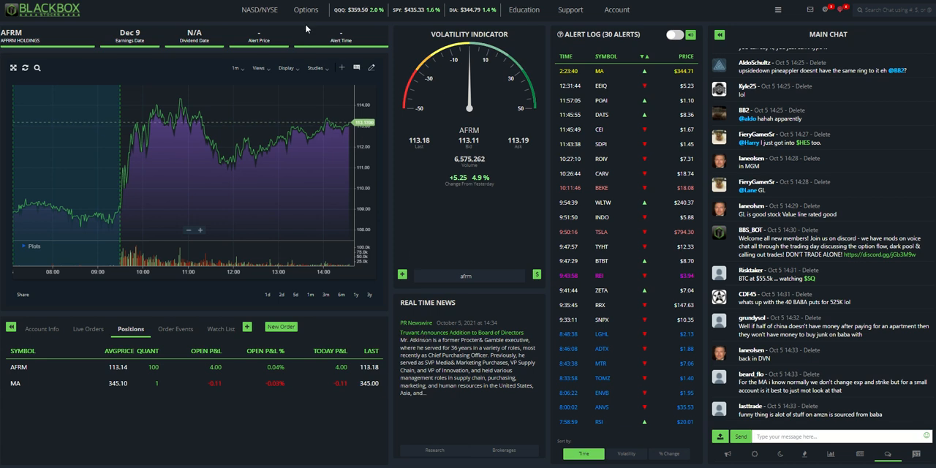
Go to the Options flow view and filter it to AAPL trades
{"action": "left_click", "coordinate": [325, 10]}
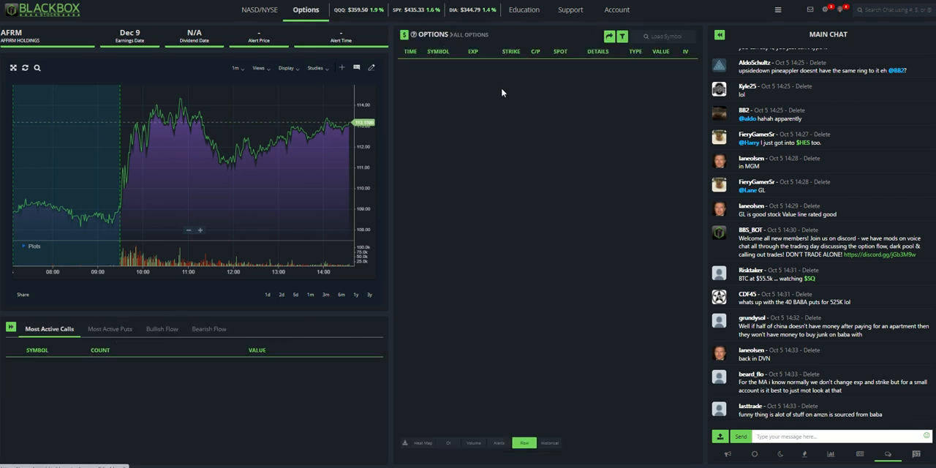
{"action": "left_click", "coordinate": [518, 443]}
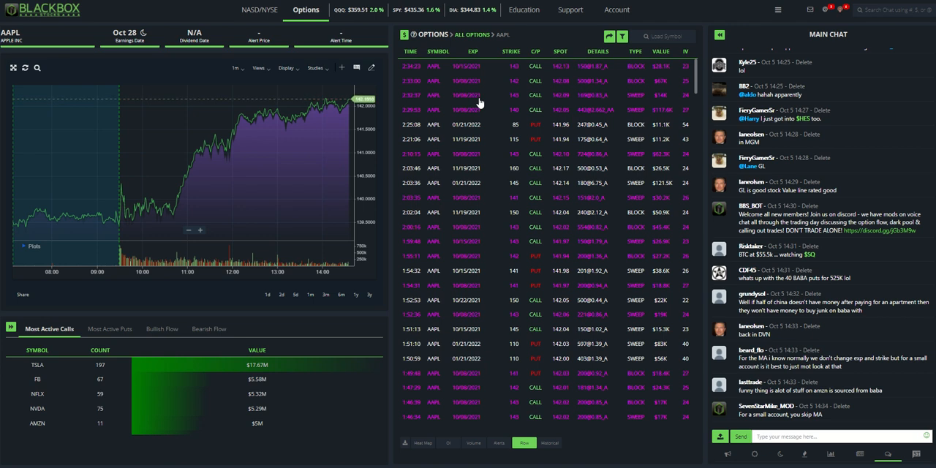
{"action": "mouse_move", "coordinate": [413, 117]}
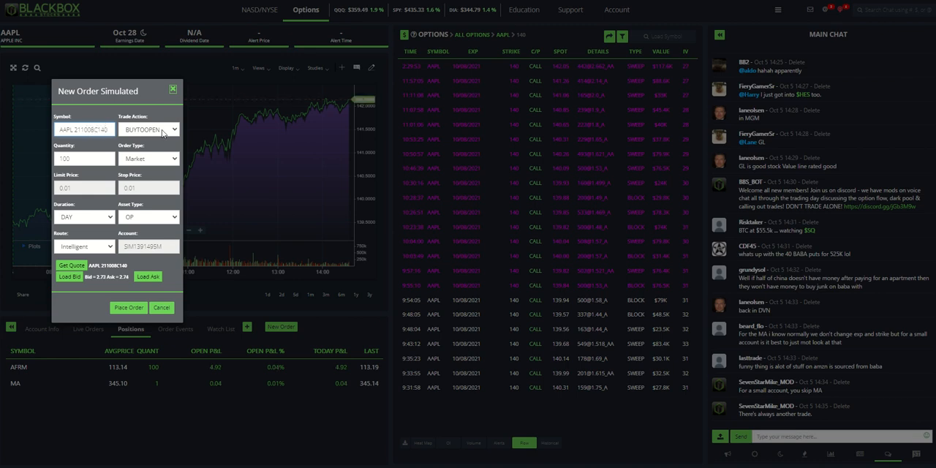
Set the AAPL 140 call order to BUYTOOPEN and select the quantity for replacement
{"action": "left_click", "coordinate": [149, 129]}
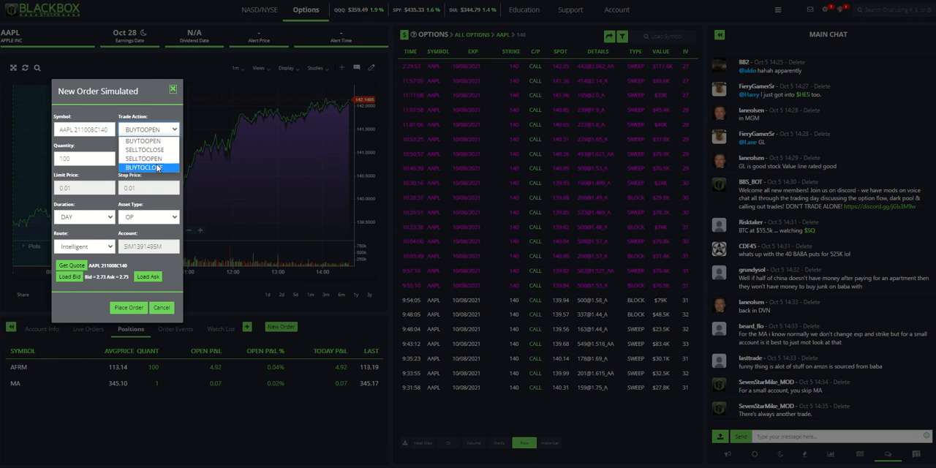
{"action": "left_click", "coordinate": [148, 170]}
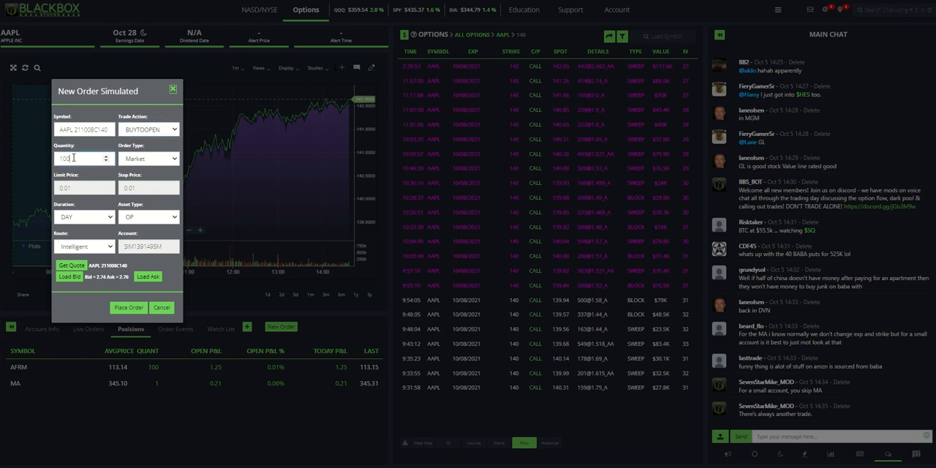
{"action": "triple_click", "coordinate": [79, 158]}
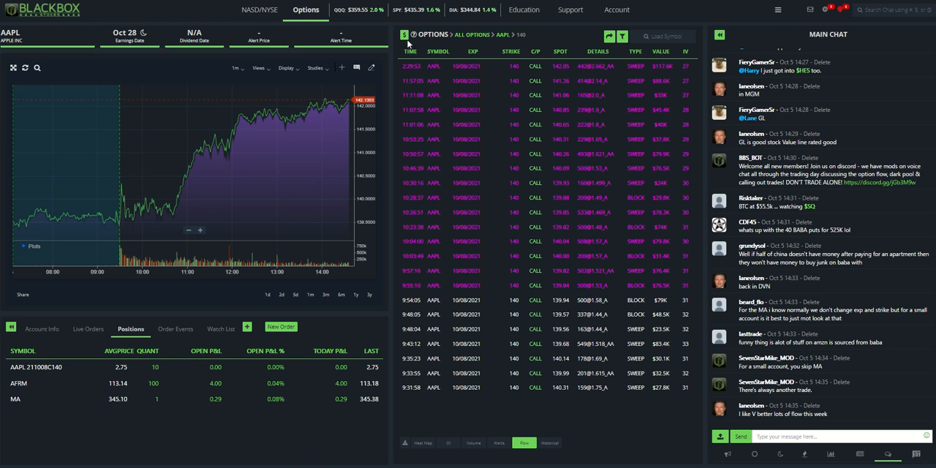
Start a new order, enter the AAPL 211015P142 put symbol and get its live quote
{"action": "left_click", "coordinate": [281, 328]}
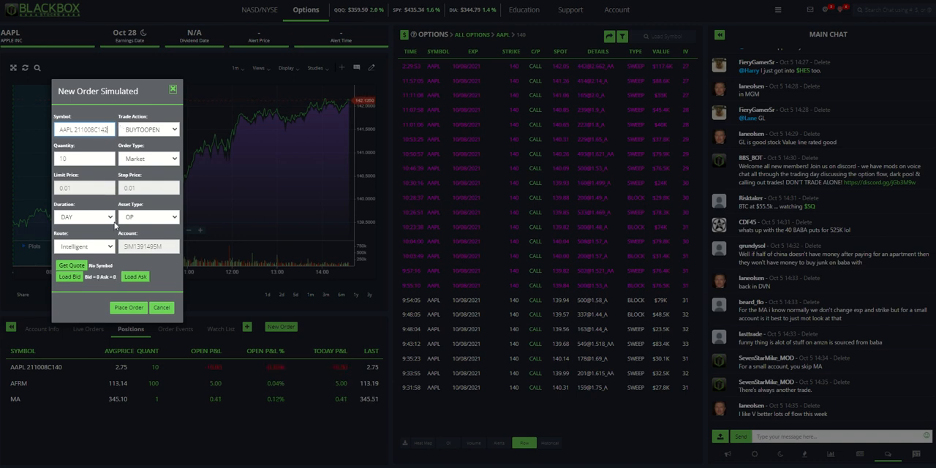
{"action": "left_click", "coordinate": [70, 262]}
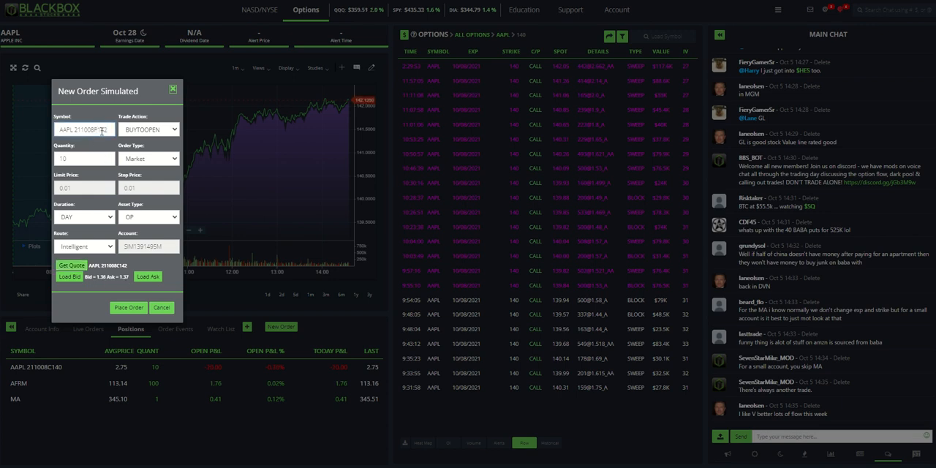
{"action": "left_click", "coordinate": [71, 263]}
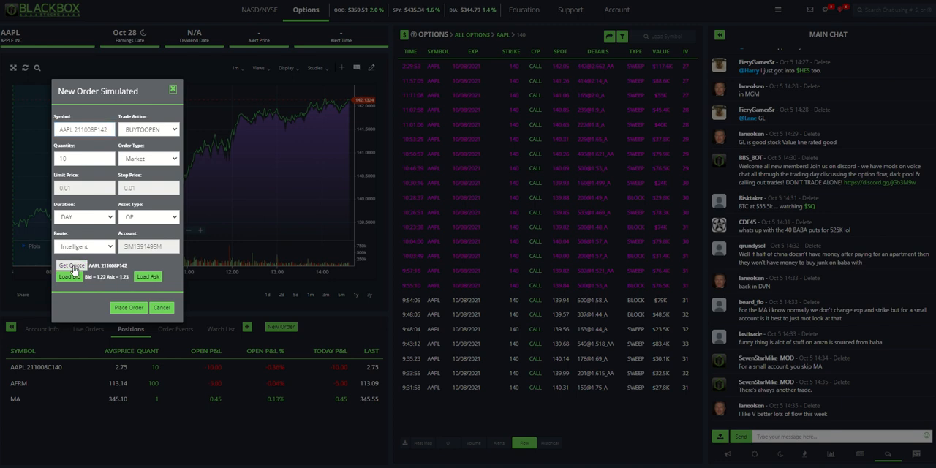
{"action": "left_click", "coordinate": [71, 265]}
{"action": "type", "text": "15"}
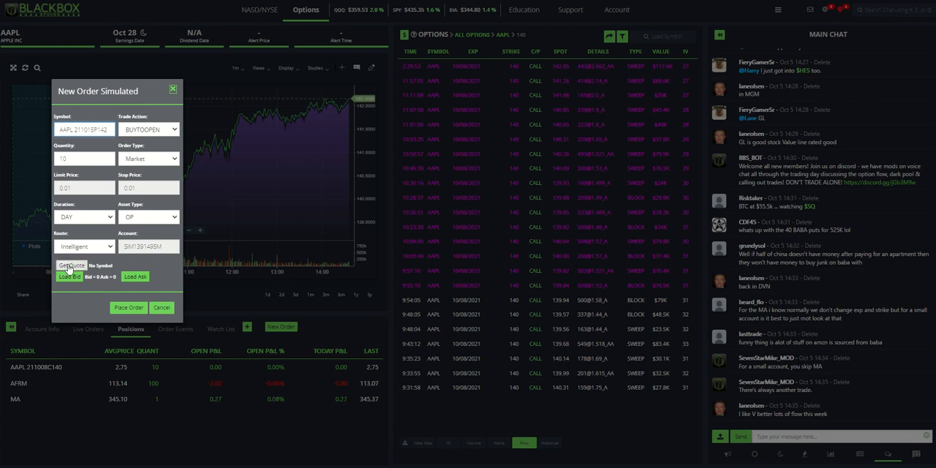
{"action": "left_click", "coordinate": [70, 267]}
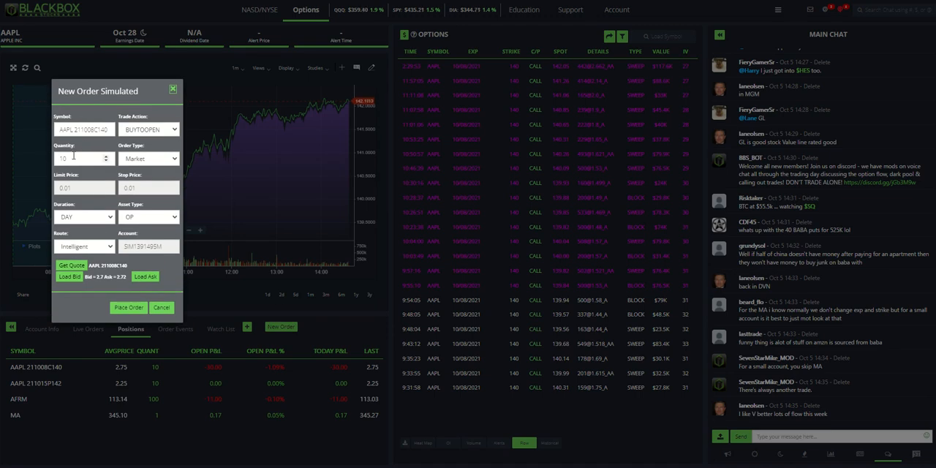
Sell to close the AAPL 211008C140 call with a confirmed SELLTOCLOSE order
{"action": "left_click", "coordinate": [149, 129]}
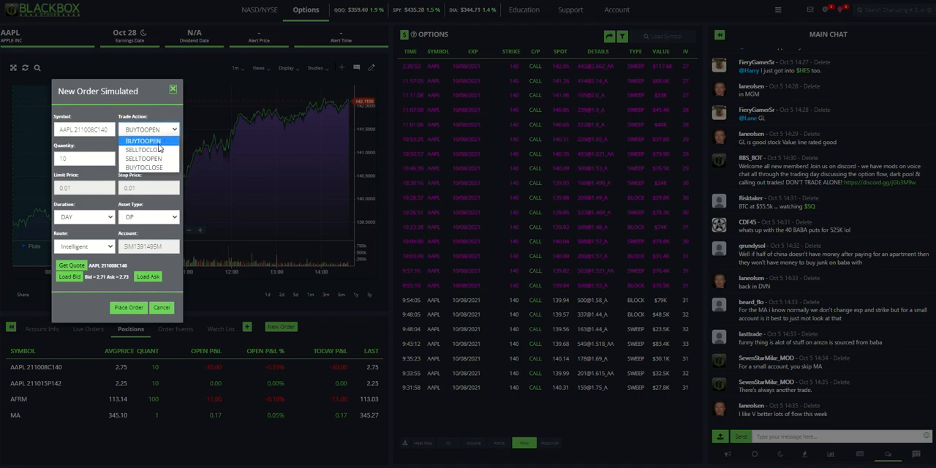
{"action": "left_click", "coordinate": [143, 149]}
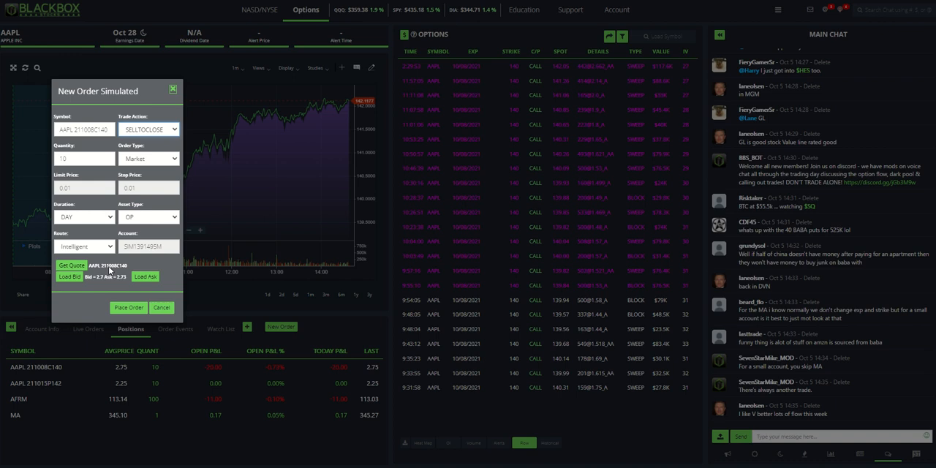
{"action": "left_click", "coordinate": [128, 307]}
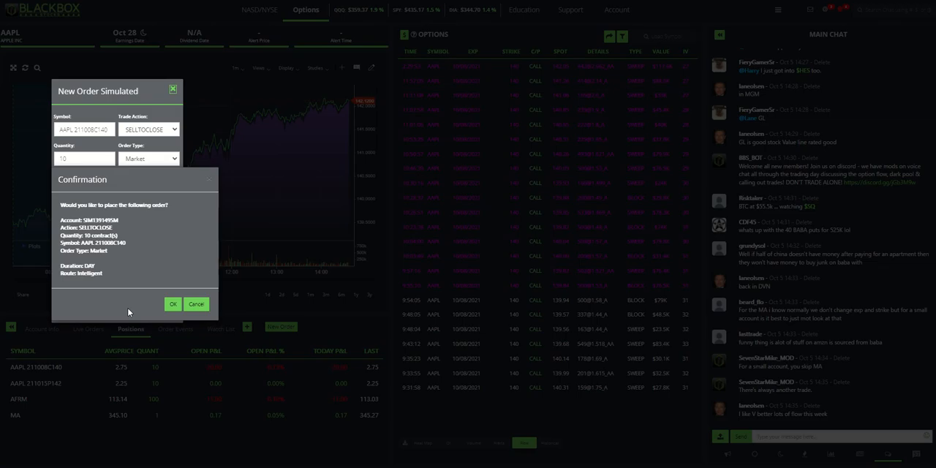
{"action": "left_click", "coordinate": [172, 304]}
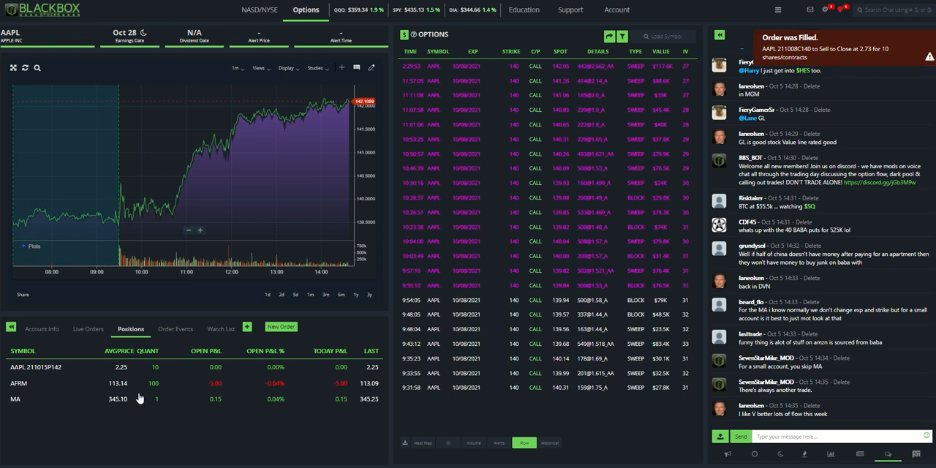
{"action": "mouse_move", "coordinate": [38, 395]}
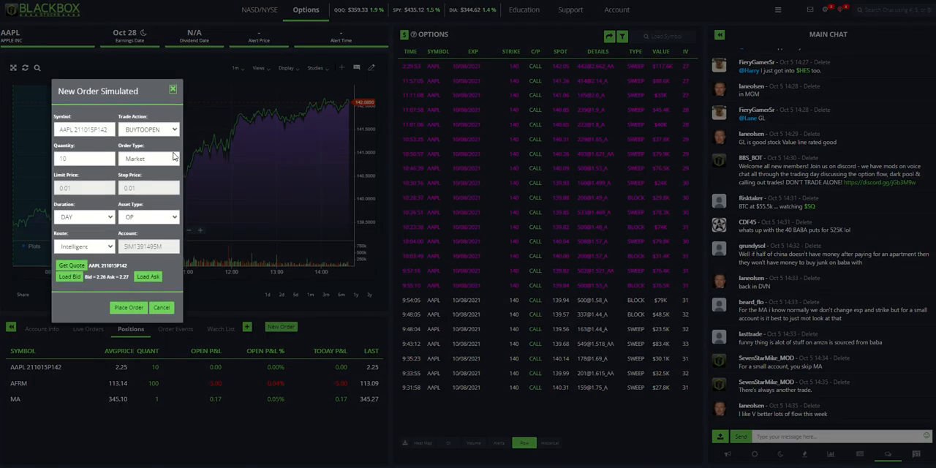
Place and confirm a SELLTOCLOSE limit order at 2.28 for the AAPL 211015P142 put
{"action": "left_click", "coordinate": [149, 129]}
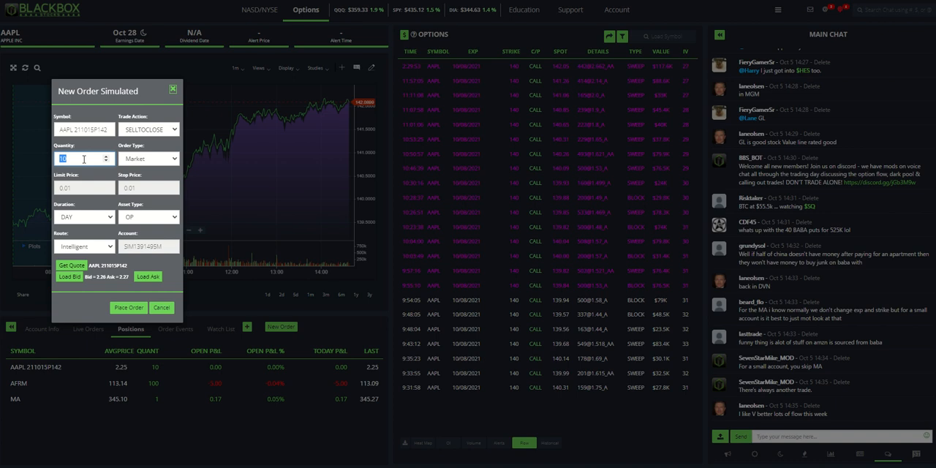
{"action": "left_click", "coordinate": [149, 158]}
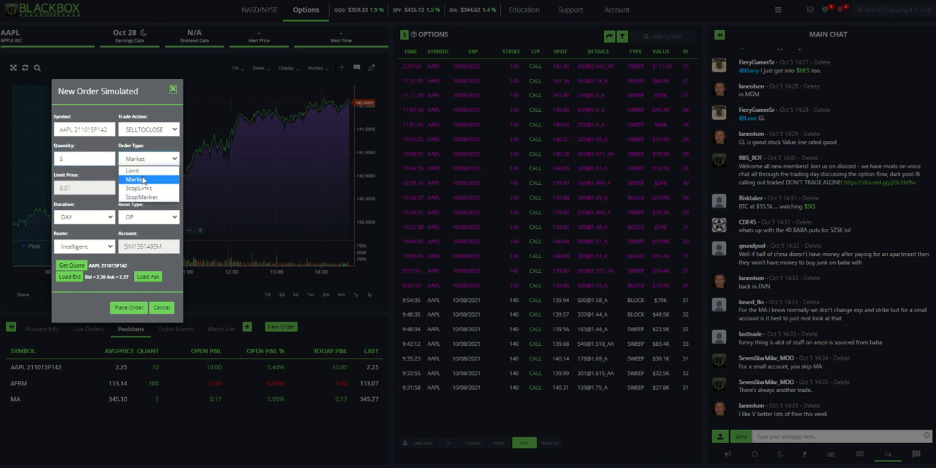
{"action": "left_click", "coordinate": [148, 170]}
{"action": "type", "text": "2.28"}
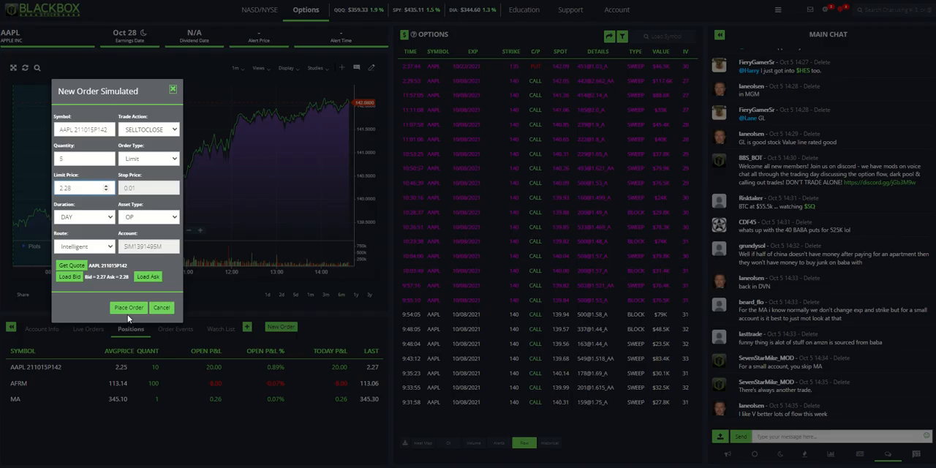
{"action": "left_click", "coordinate": [129, 307]}
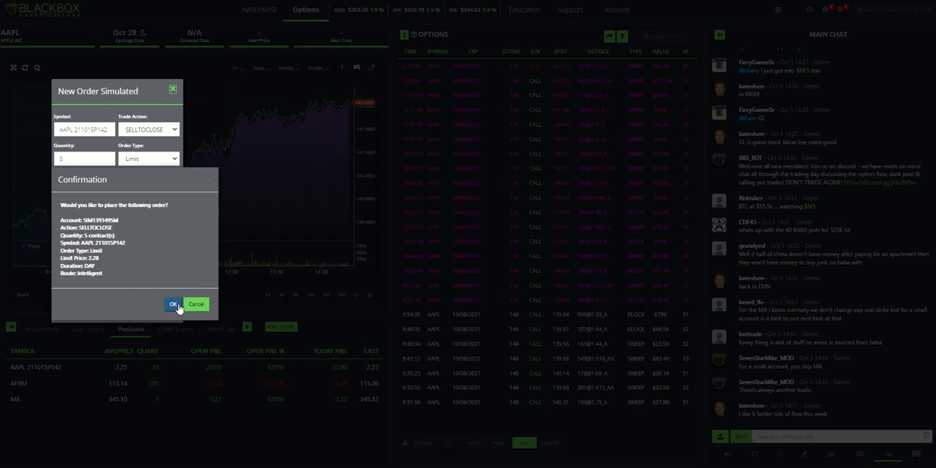
{"action": "left_click", "coordinate": [173, 304]}
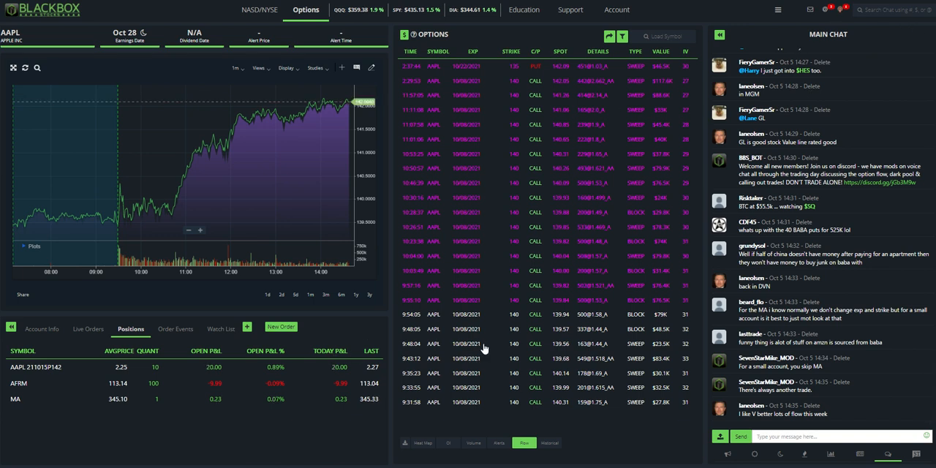
{"action": "mouse_move", "coordinate": [357, 380]}
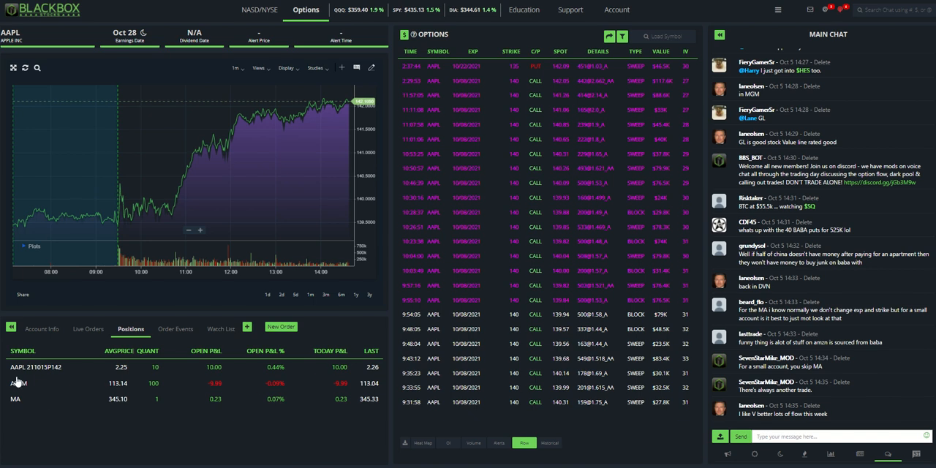
Load AFRM into the chart, dismissing the order ticket that opened
{"action": "left_click", "coordinate": [281, 328]}
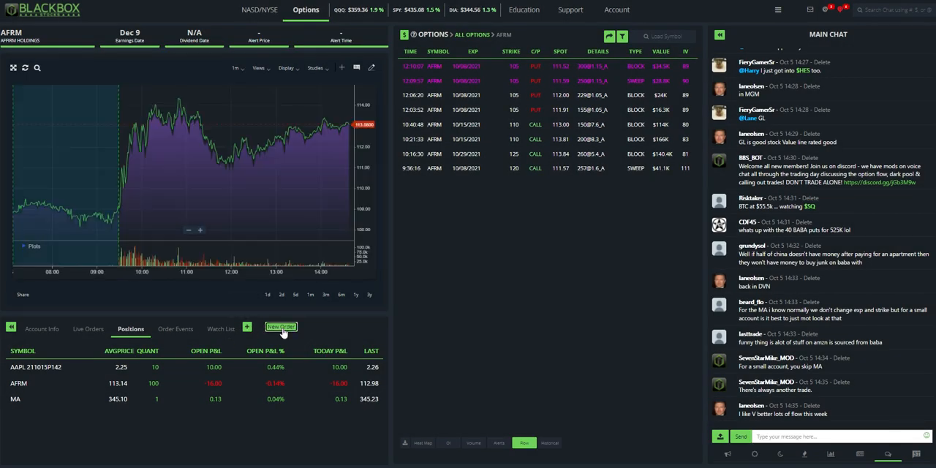
{"action": "left_click", "coordinate": [281, 328]}
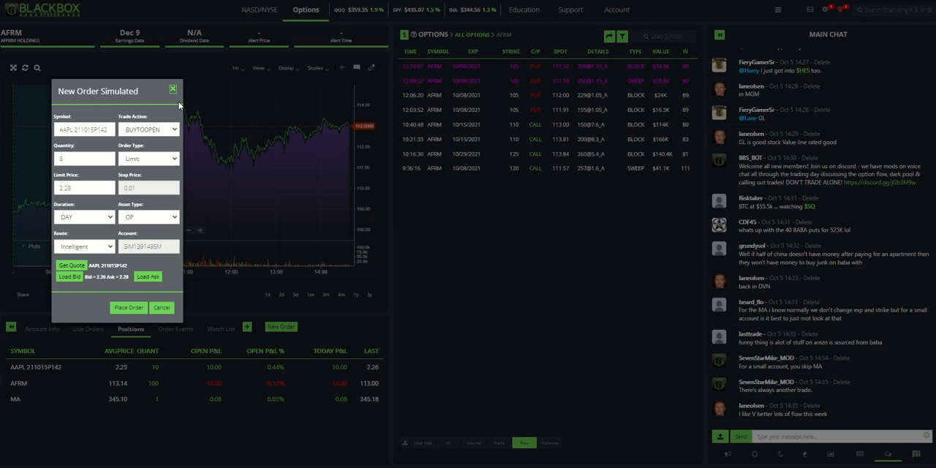
{"action": "left_click", "coordinate": [173, 87]}
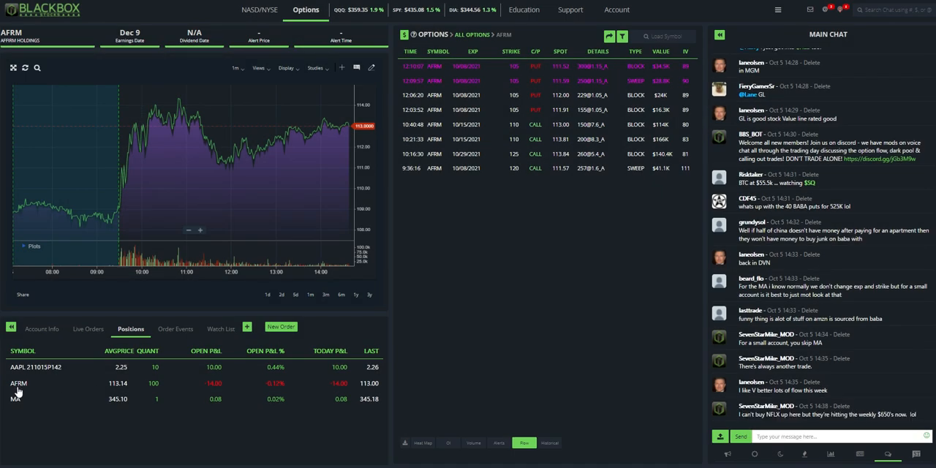
Switch to the NASDAQ/NYSE main dashboard and show the account's open positions
{"action": "left_click", "coordinate": [260, 10]}
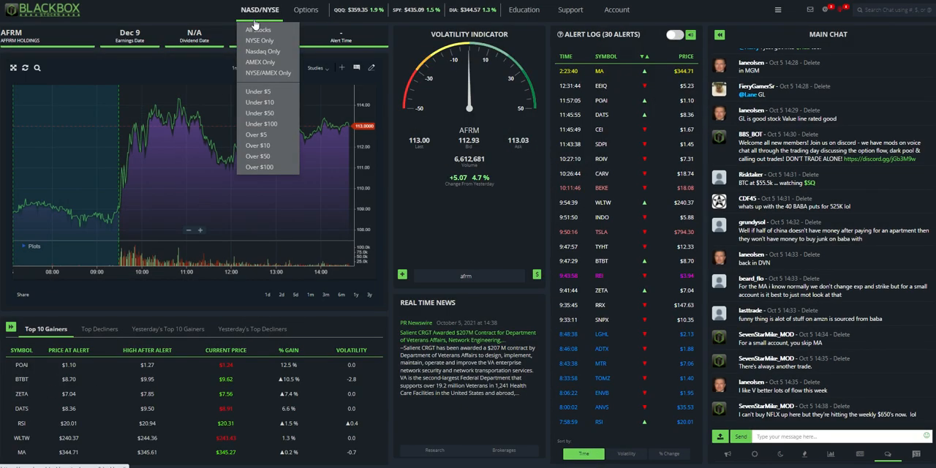
{"action": "left_click", "coordinate": [9, 328]}
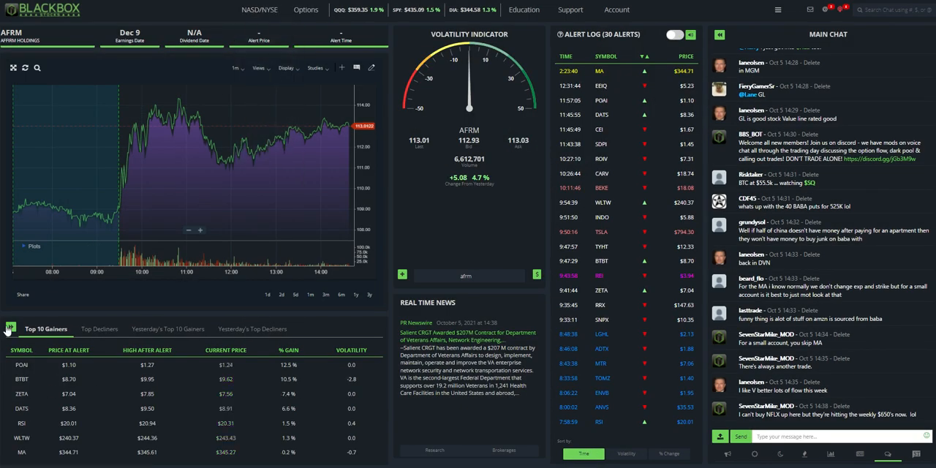
{"action": "left_click", "coordinate": [131, 328]}
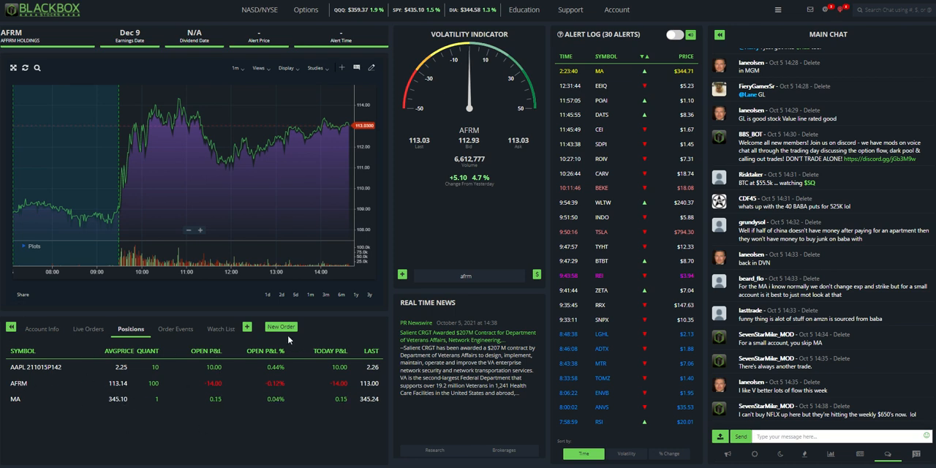
Place and confirm a SELL limit order for 100 AFRM shares at 113.00
{"action": "left_click", "coordinate": [281, 328]}
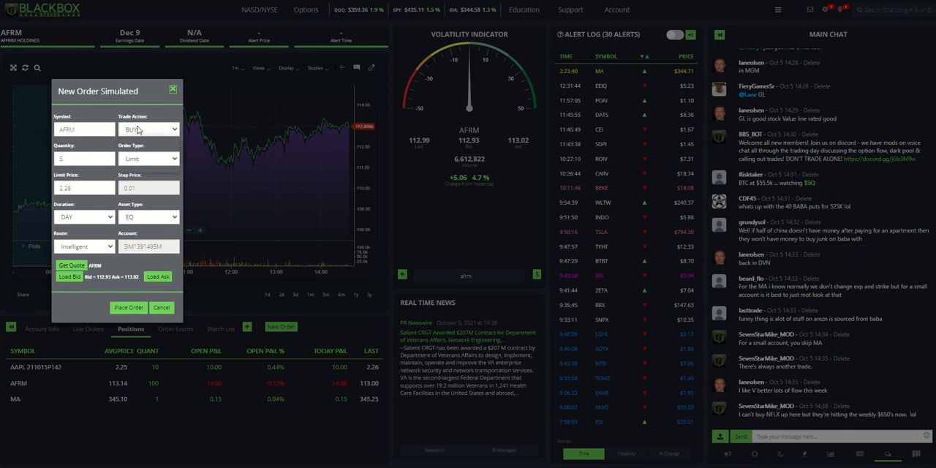
{"action": "left_click", "coordinate": [149, 129]}
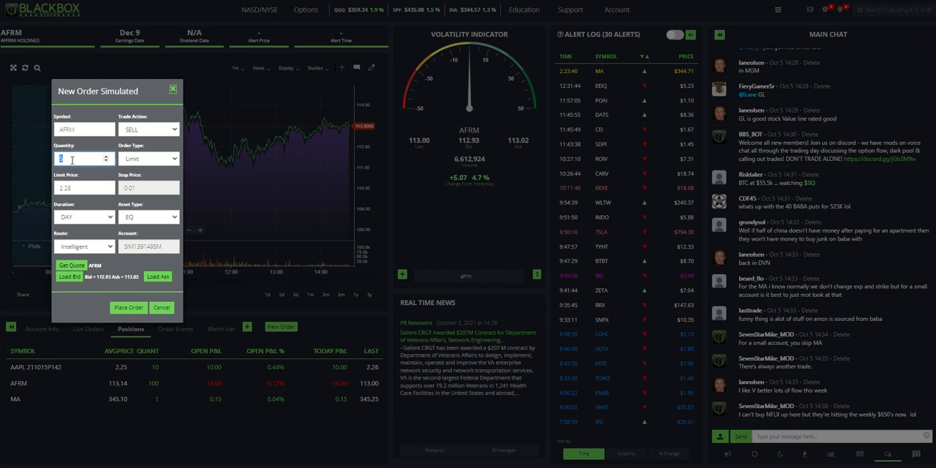
{"action": "type", "text": "100"}
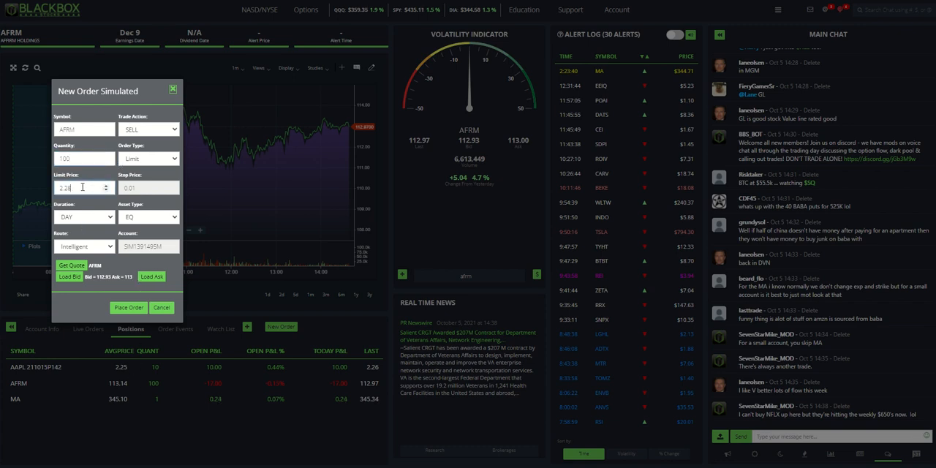
{"action": "type", "text": "113.00"}
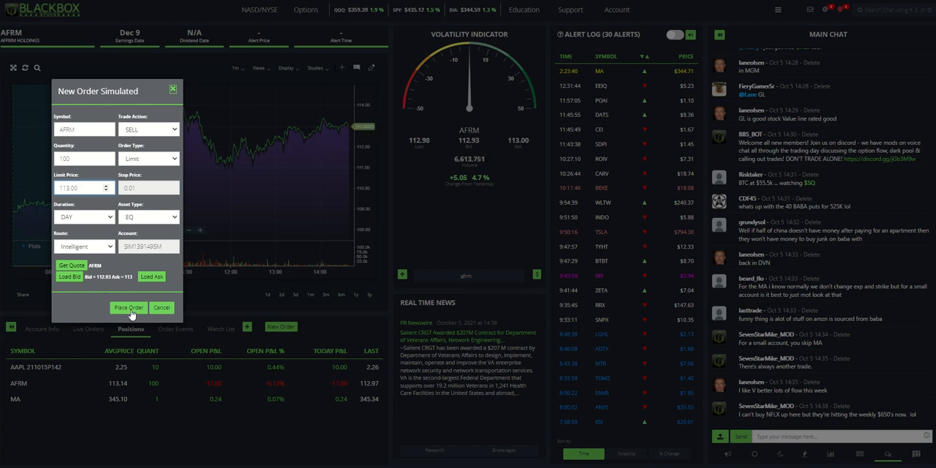
{"action": "left_click", "coordinate": [129, 307]}
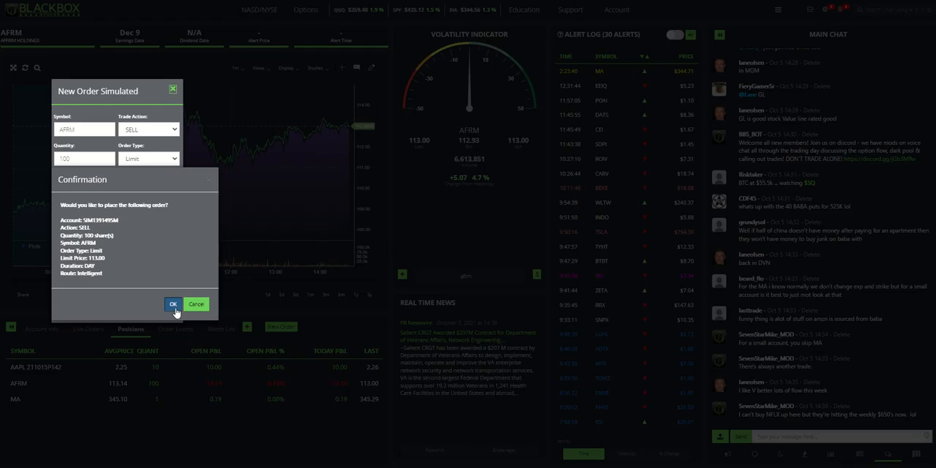
{"action": "left_click", "coordinate": [172, 304]}
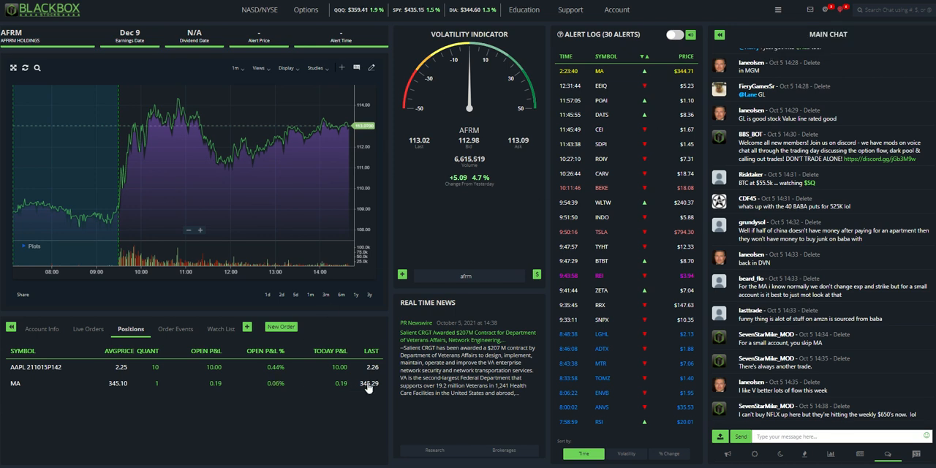
{"action": "mouse_move", "coordinate": [500, 243]}
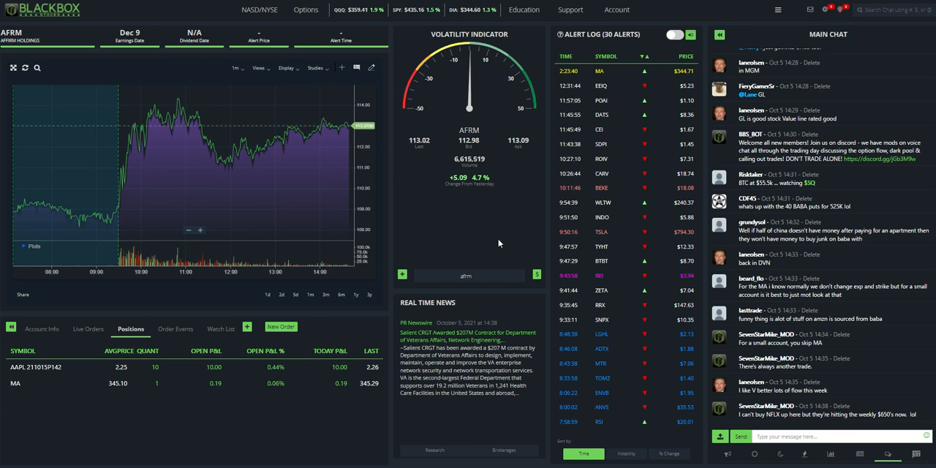